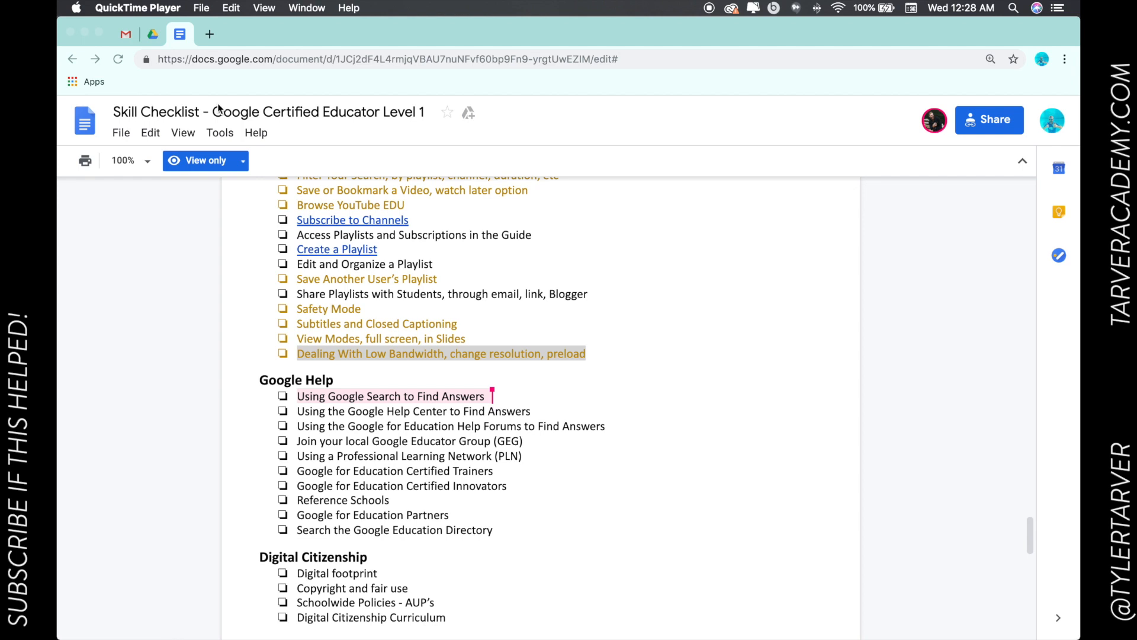
pyautogui.moveTo(323, 411)
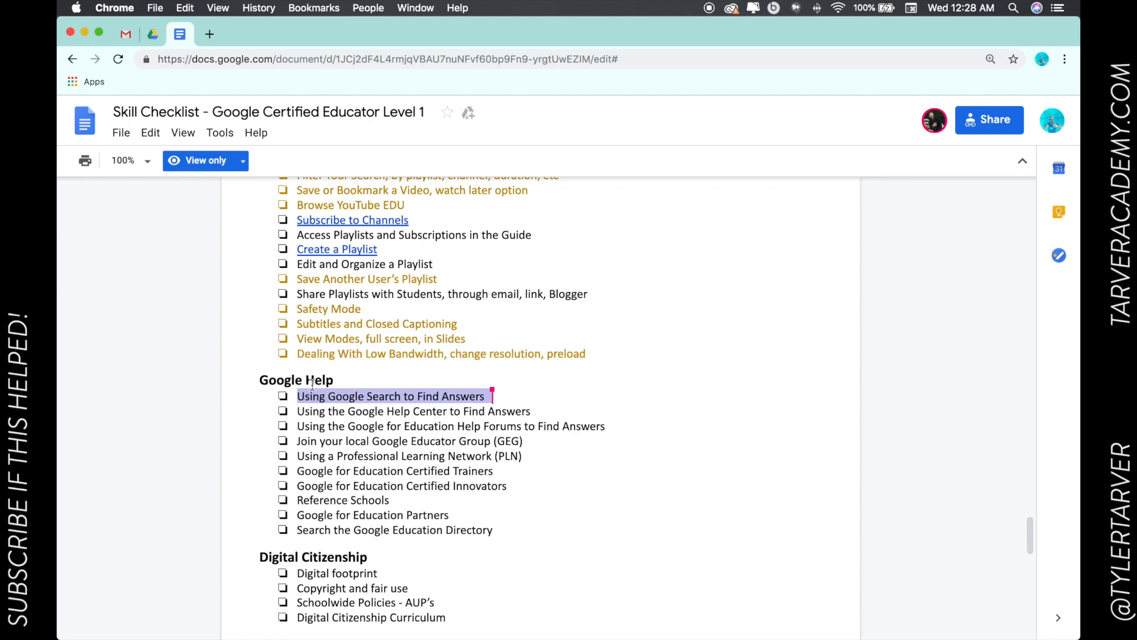
# Step: Load google.com in a new Chrome tab and select the address bar
pyautogui.click(209, 34)
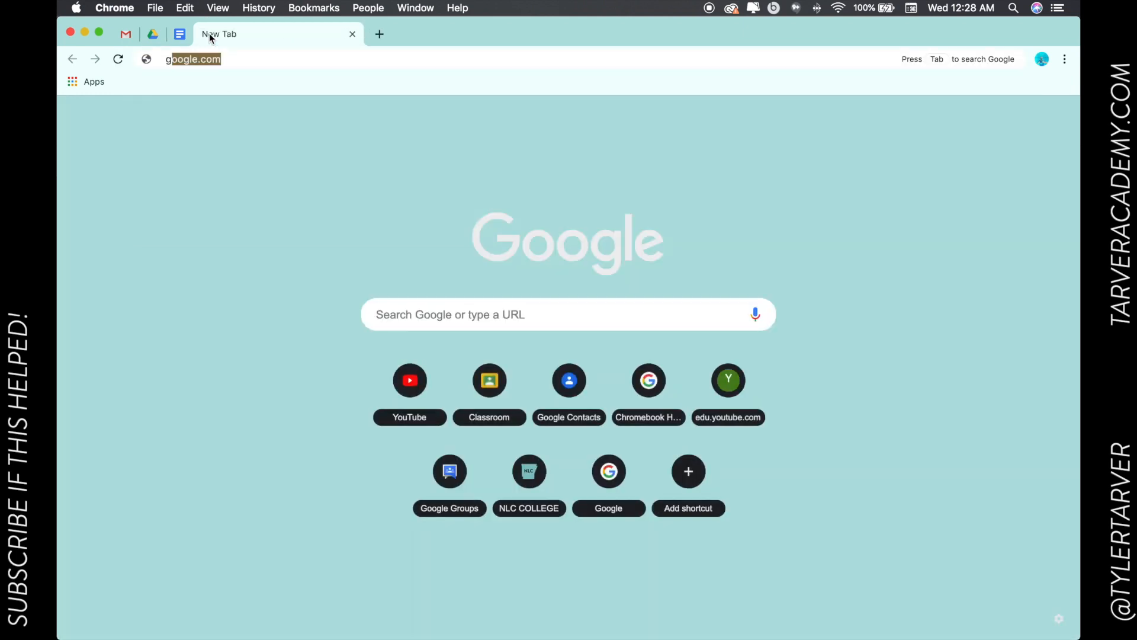
pyautogui.press('Enter')
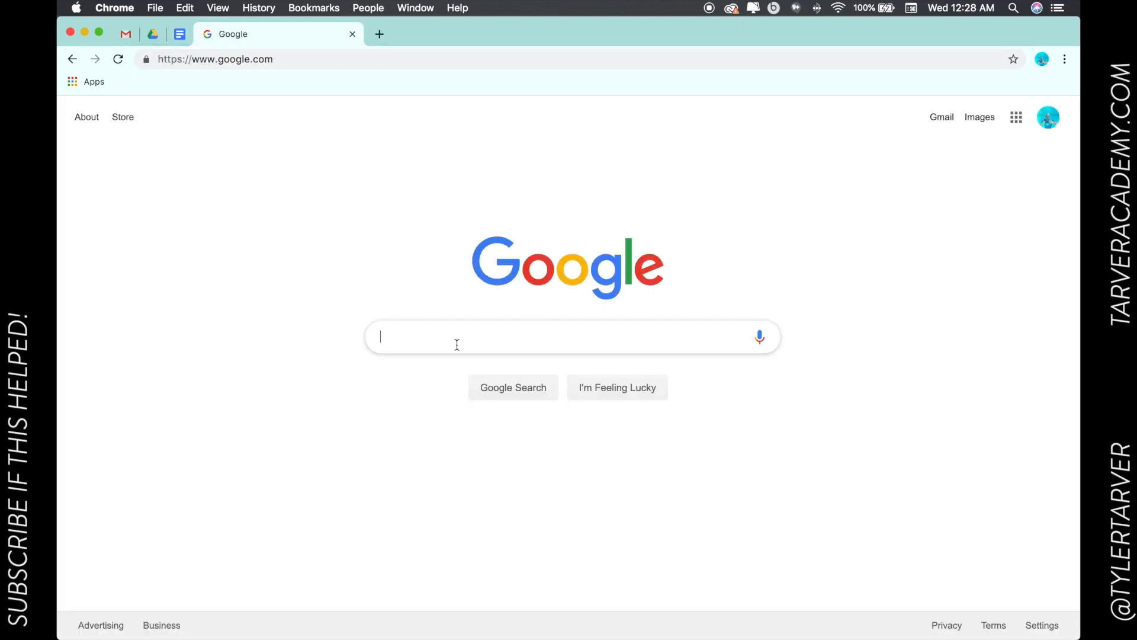
pyautogui.moveTo(427, 318)
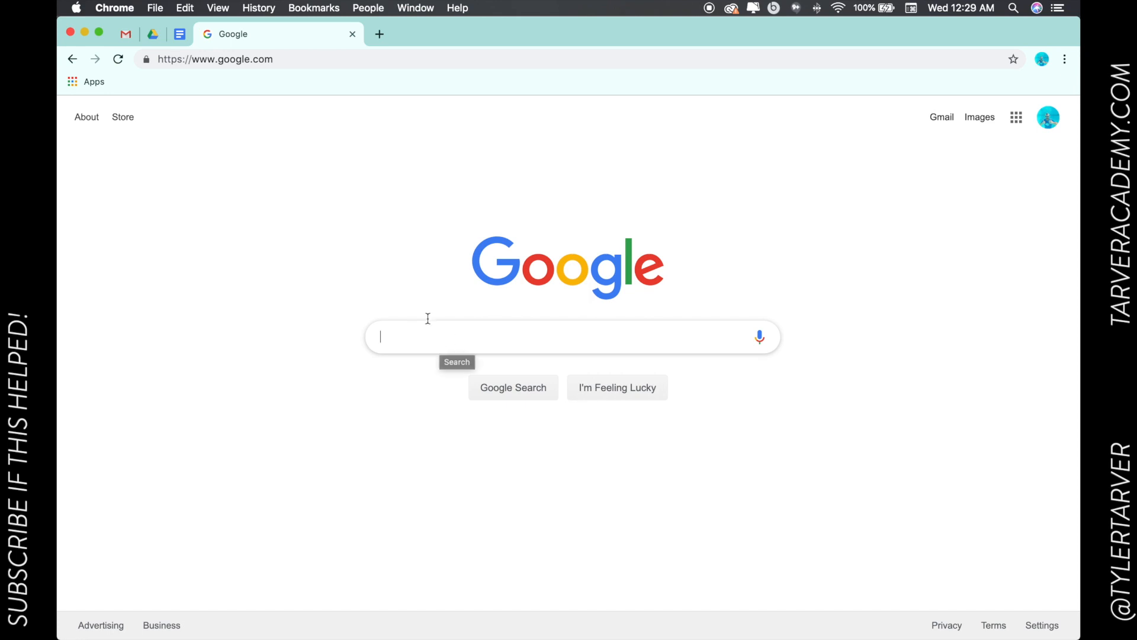
pyautogui.click(217, 59)
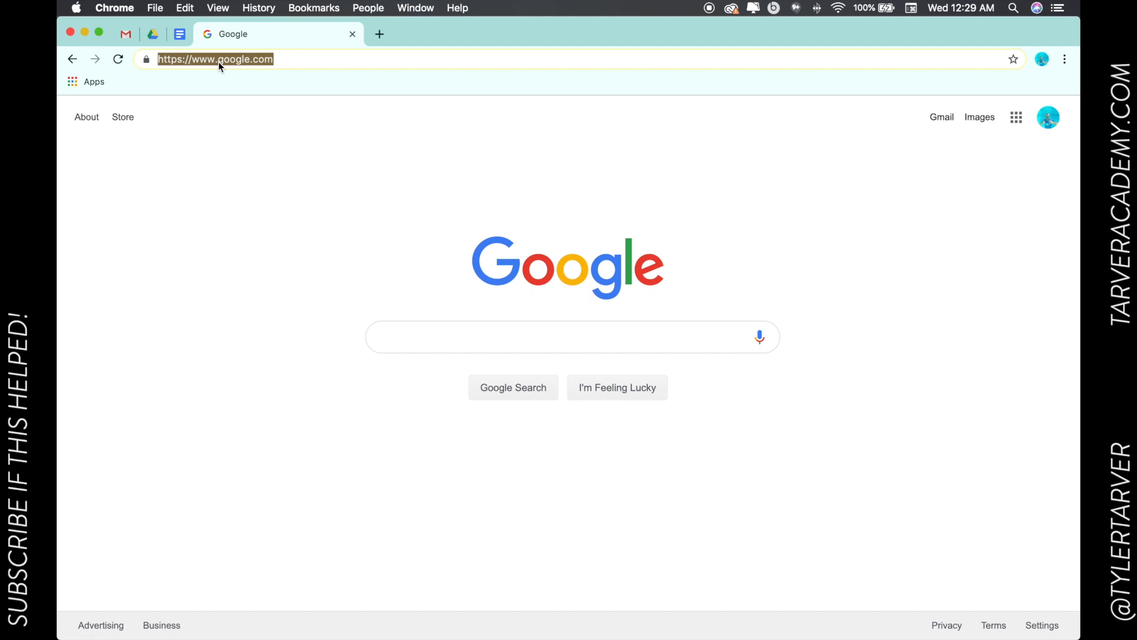
# Step: Go to support.google.com and scroll through the product help tiles
pyautogui.write('sup')
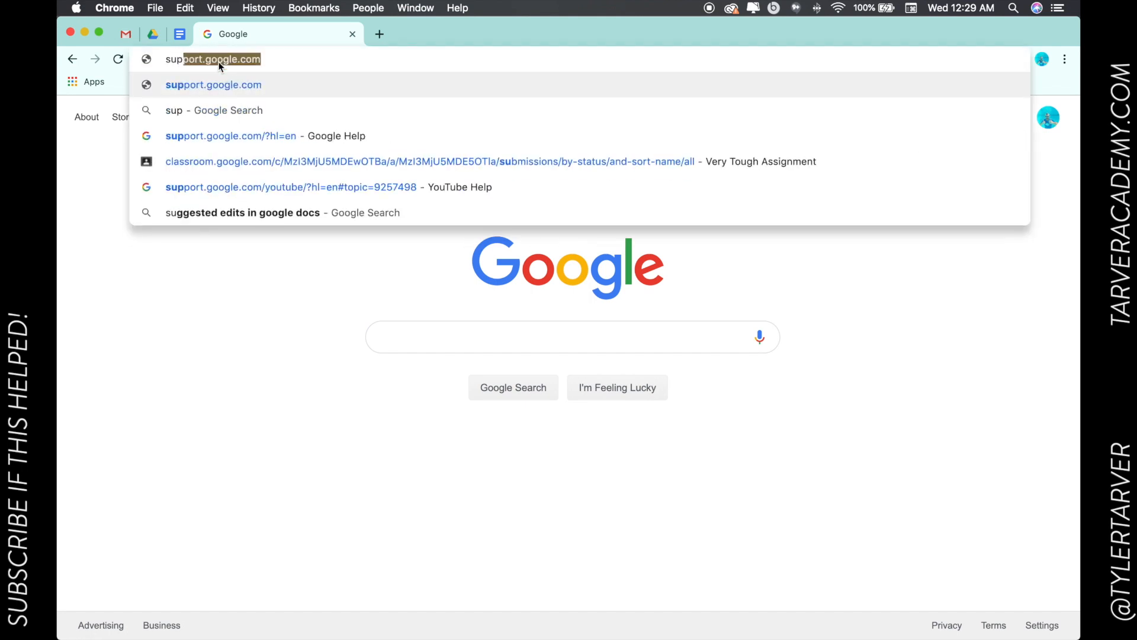
pyautogui.write('support.')
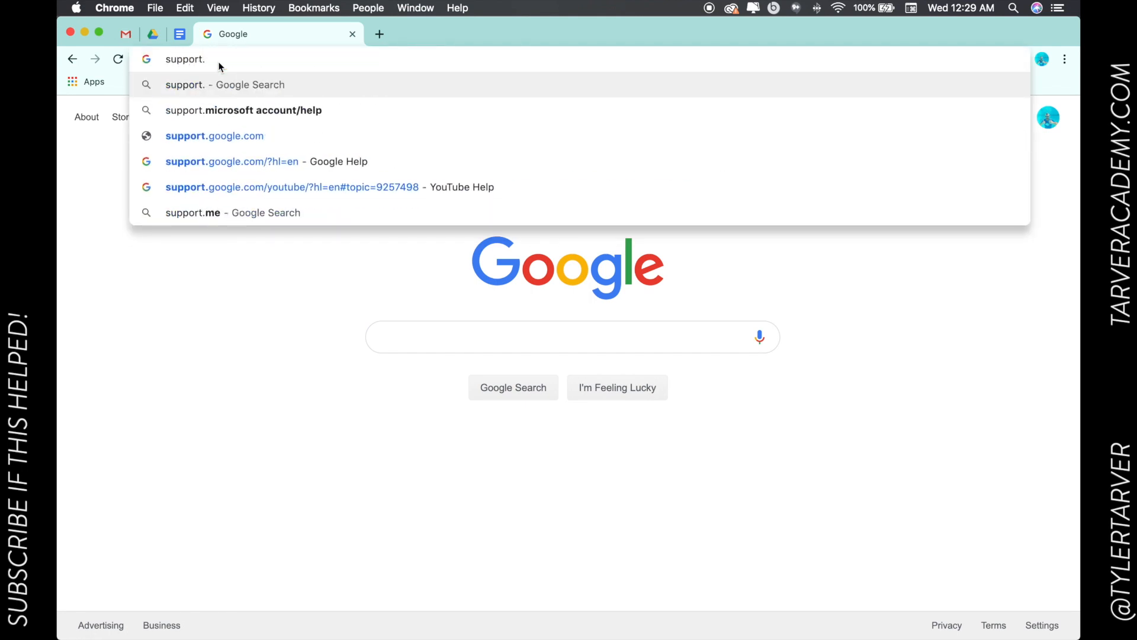
pyautogui.click(214, 136)
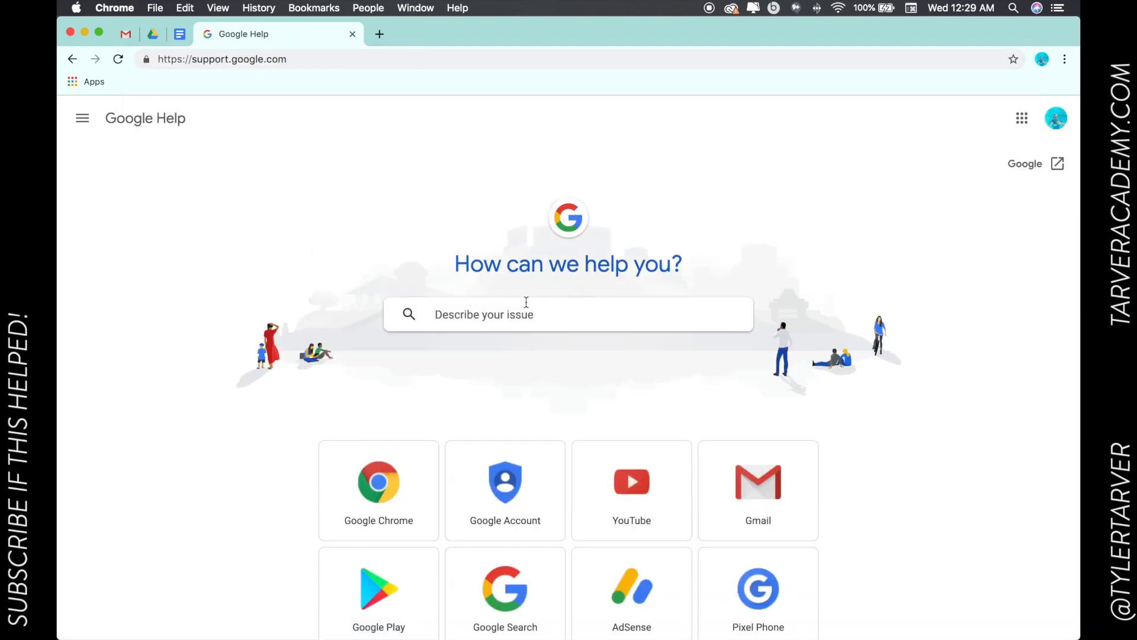
pyautogui.scroll(-3)
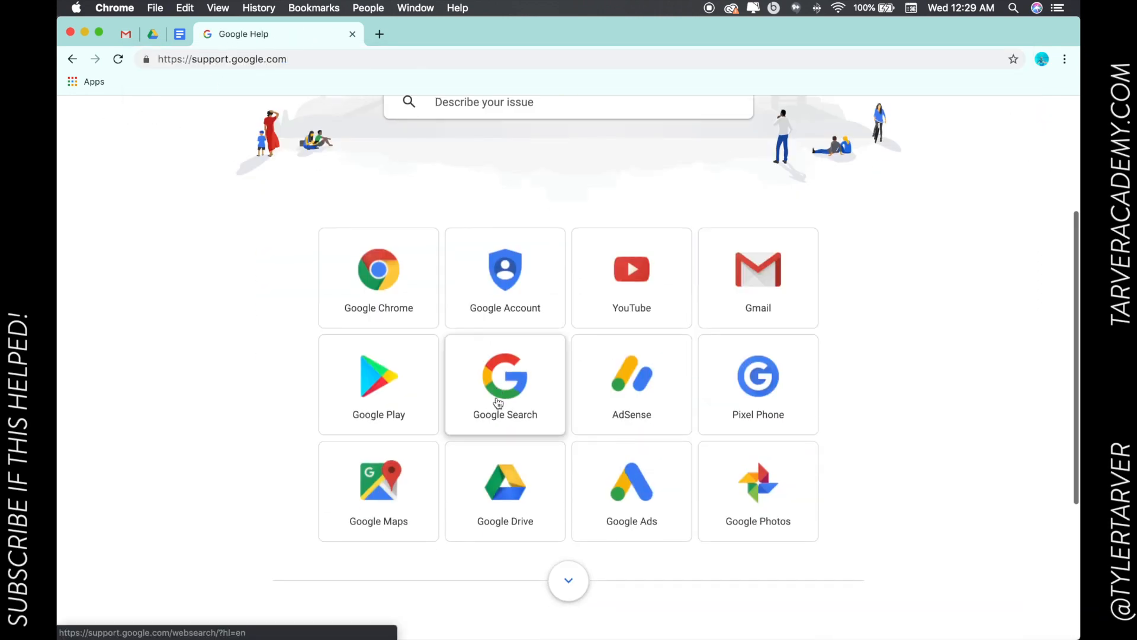
pyautogui.scroll(-3)
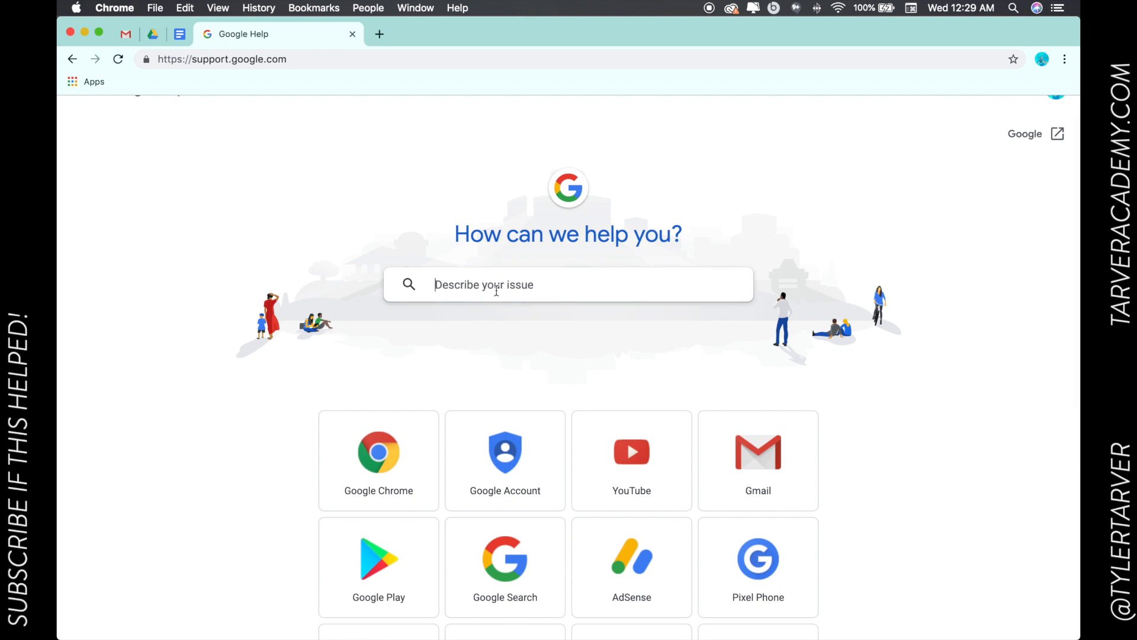
# Step: Search 'how to upload youtube video' and open 'Upload videos - Computer'
pyautogui.write('how to upload')
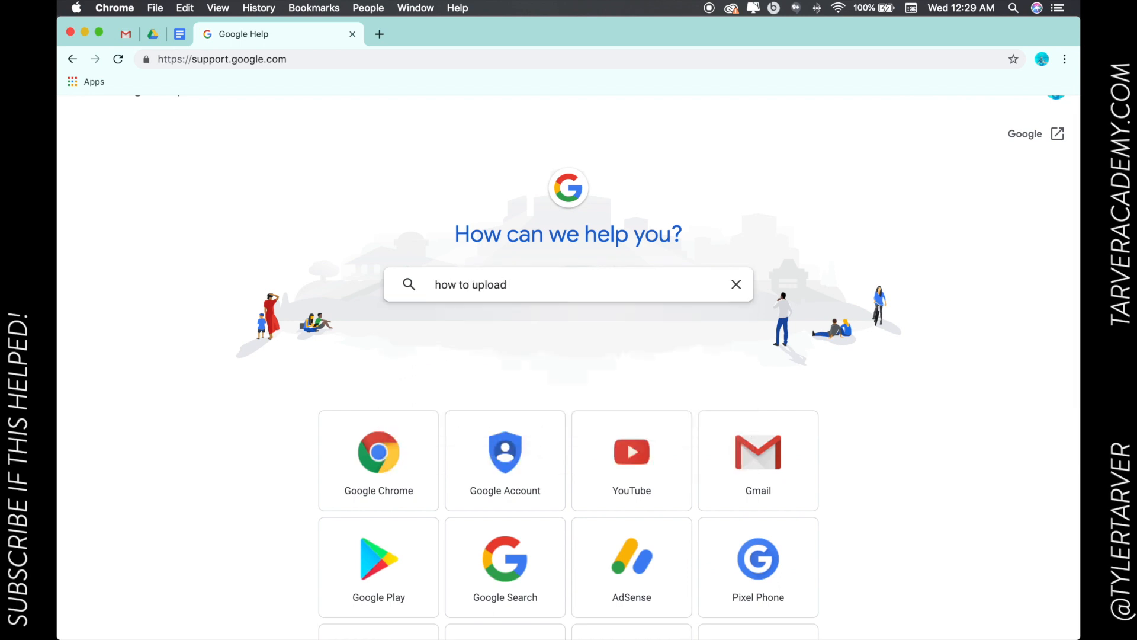
pyautogui.write('youtube video')
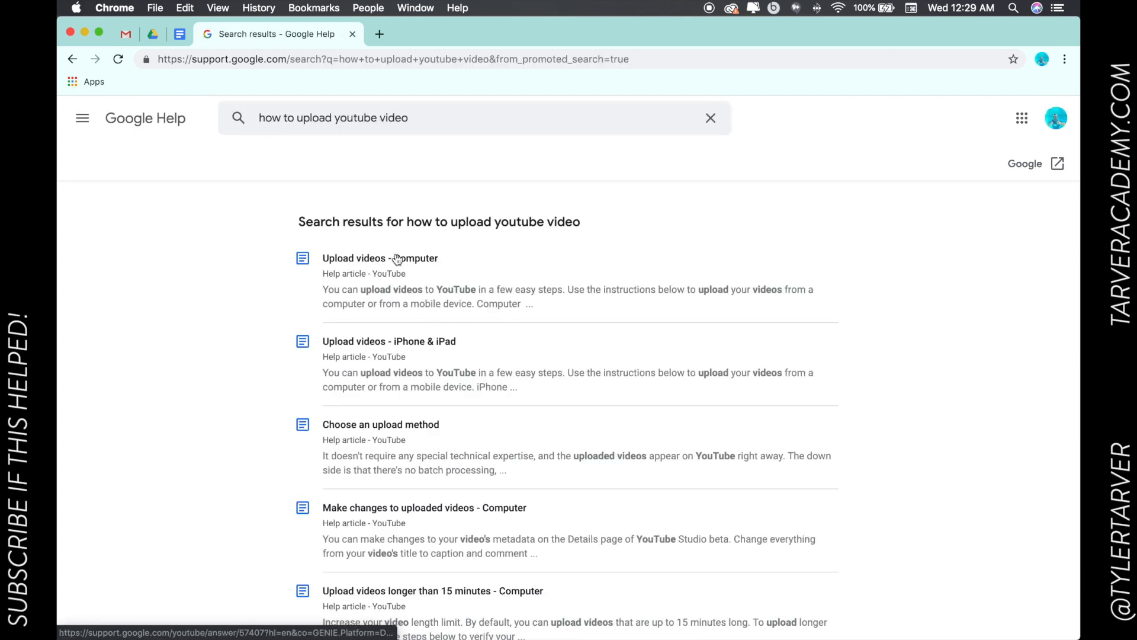
pyautogui.click(379, 259)
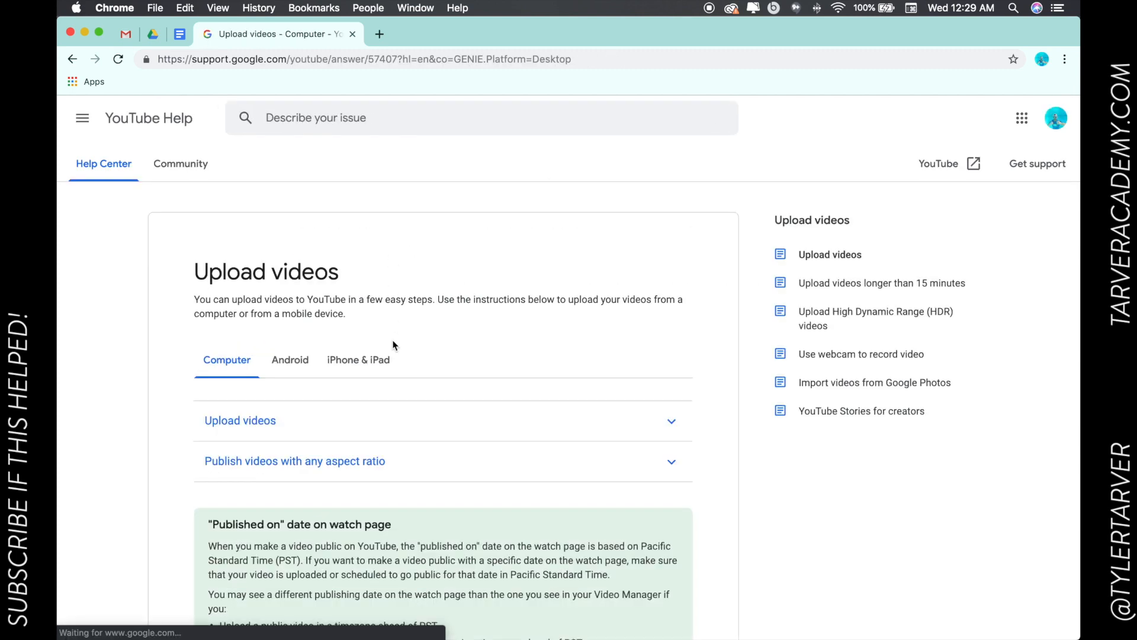
# Step: Expand the upload steps section and scroll through the instructions
pyautogui.scroll(-3)
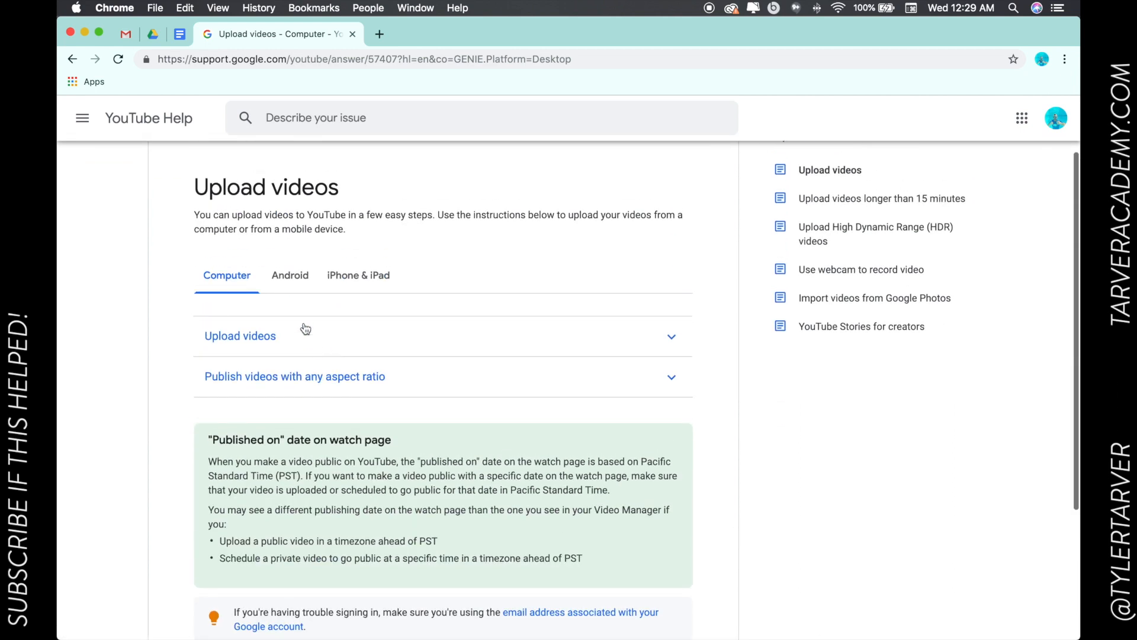
pyautogui.click(240, 335)
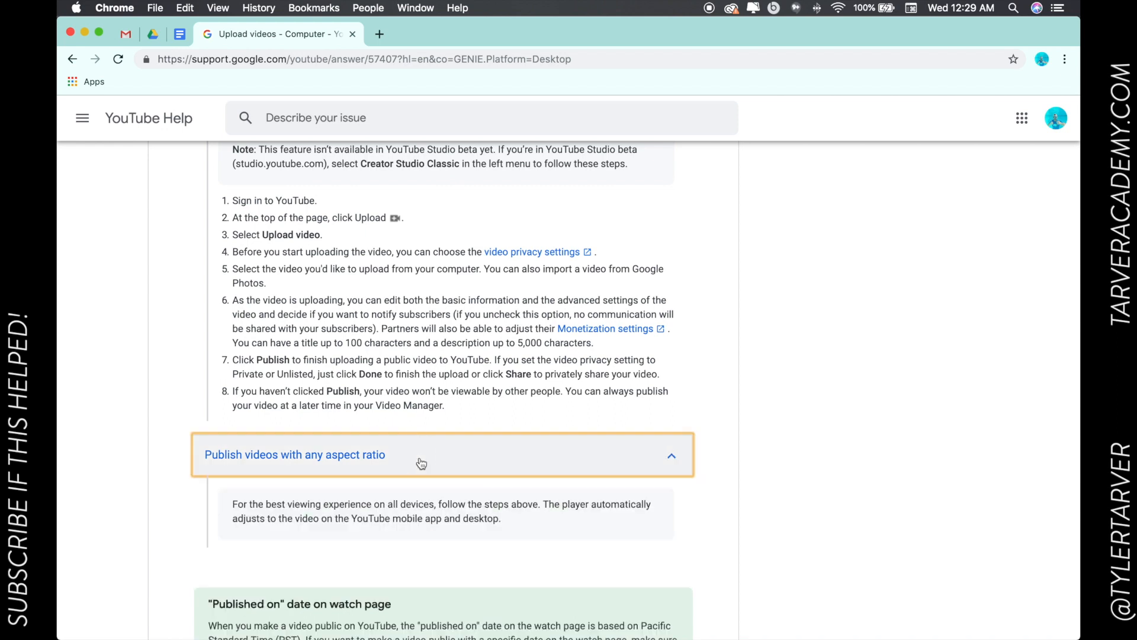
pyautogui.scroll(-3)
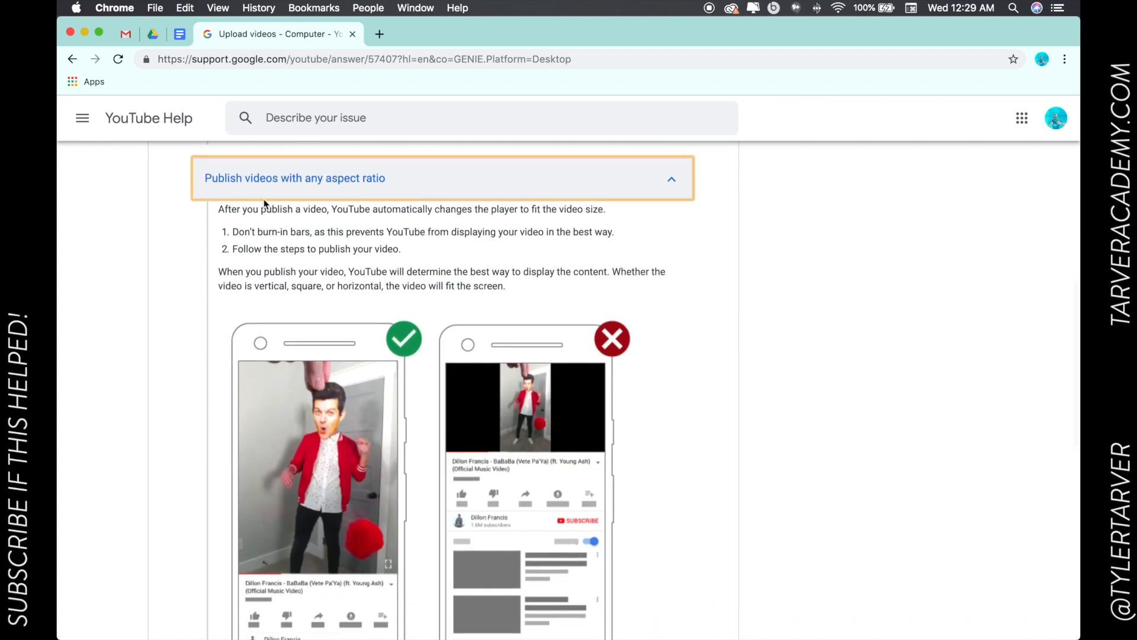
pyautogui.scroll(-3)
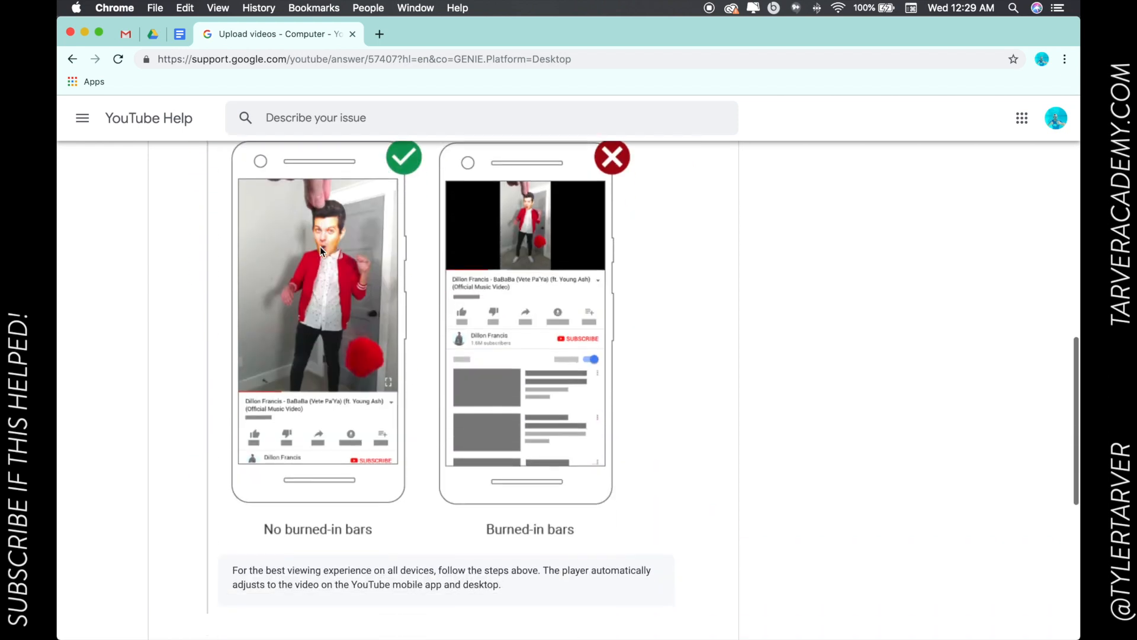
pyautogui.scroll(3)
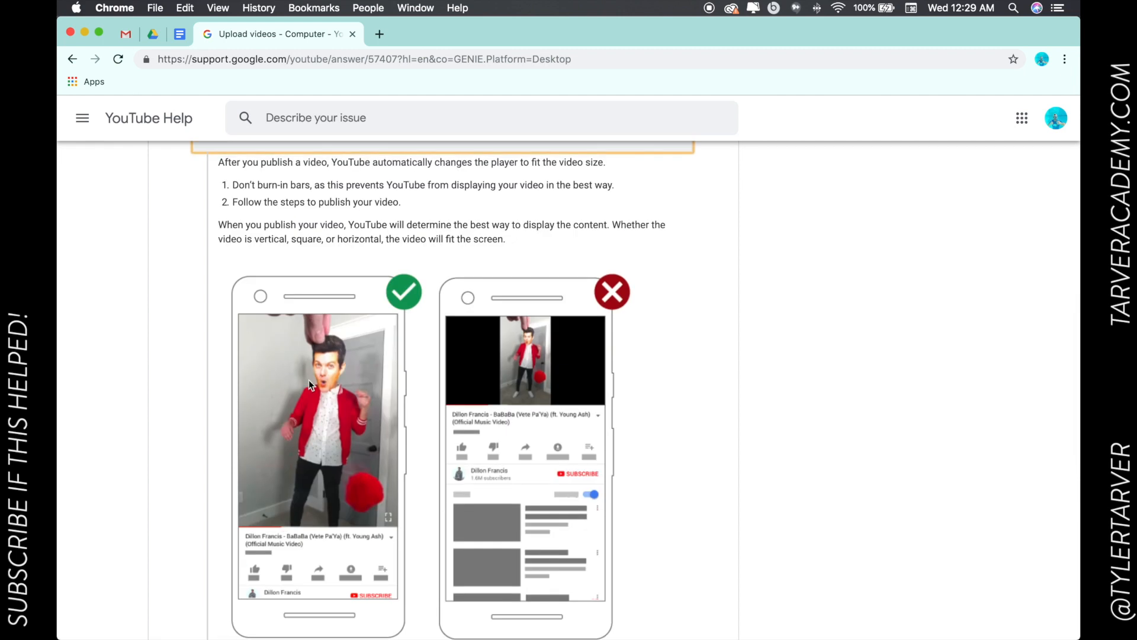
pyautogui.scroll(-3)
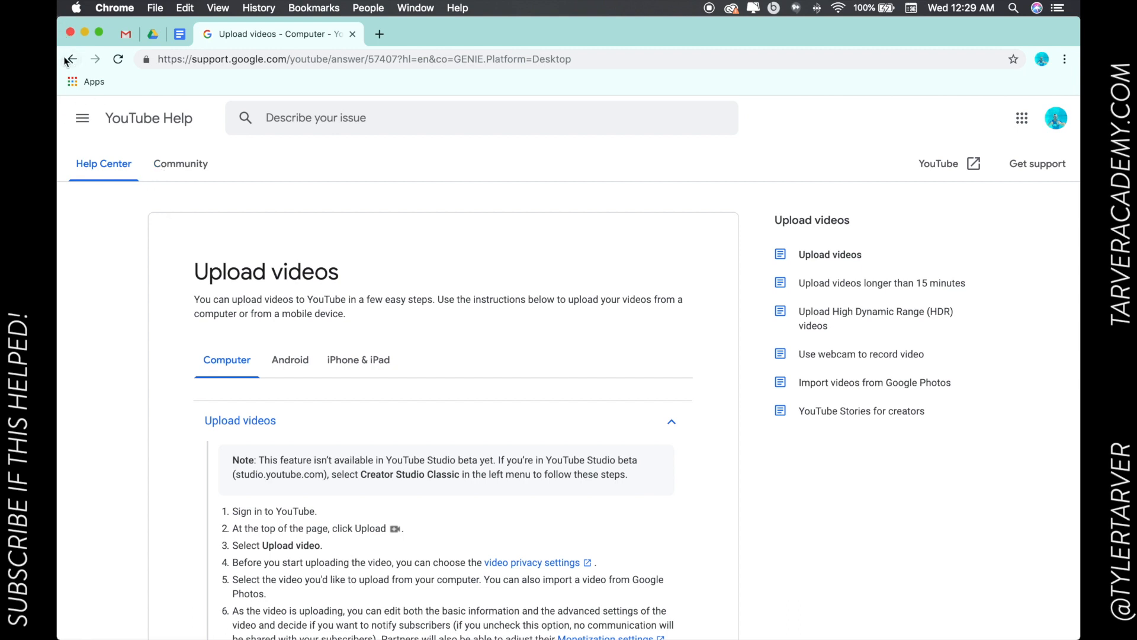
# Step: Return to the Google Help home page and search 'download from drive'
pyautogui.click(73, 59)
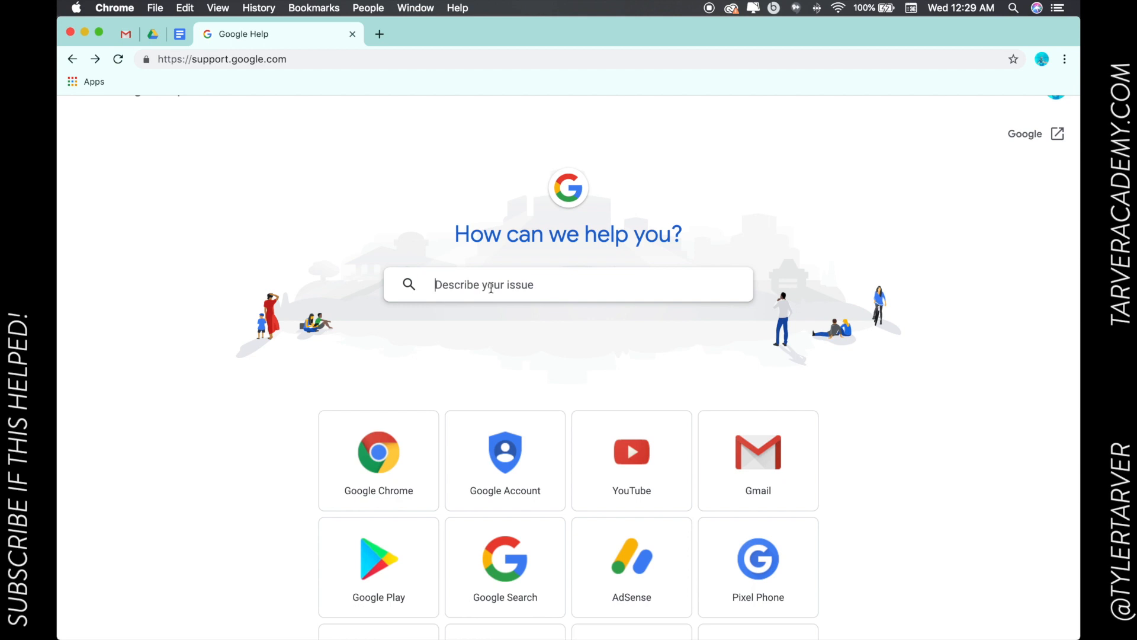
pyautogui.scroll(-3)
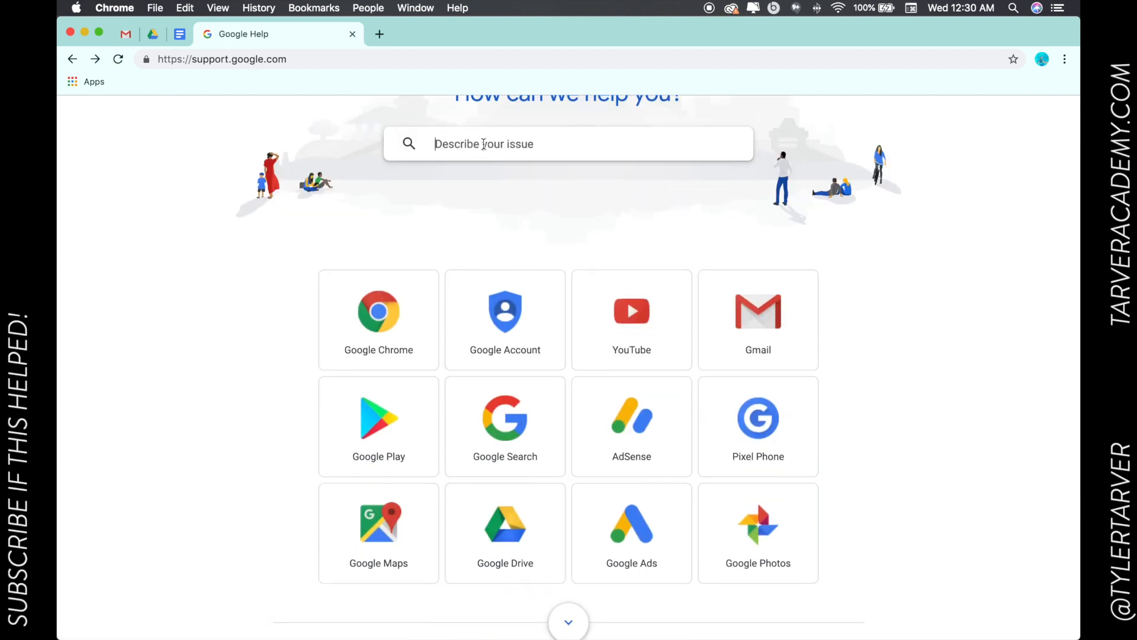
pyautogui.write('download from drive')
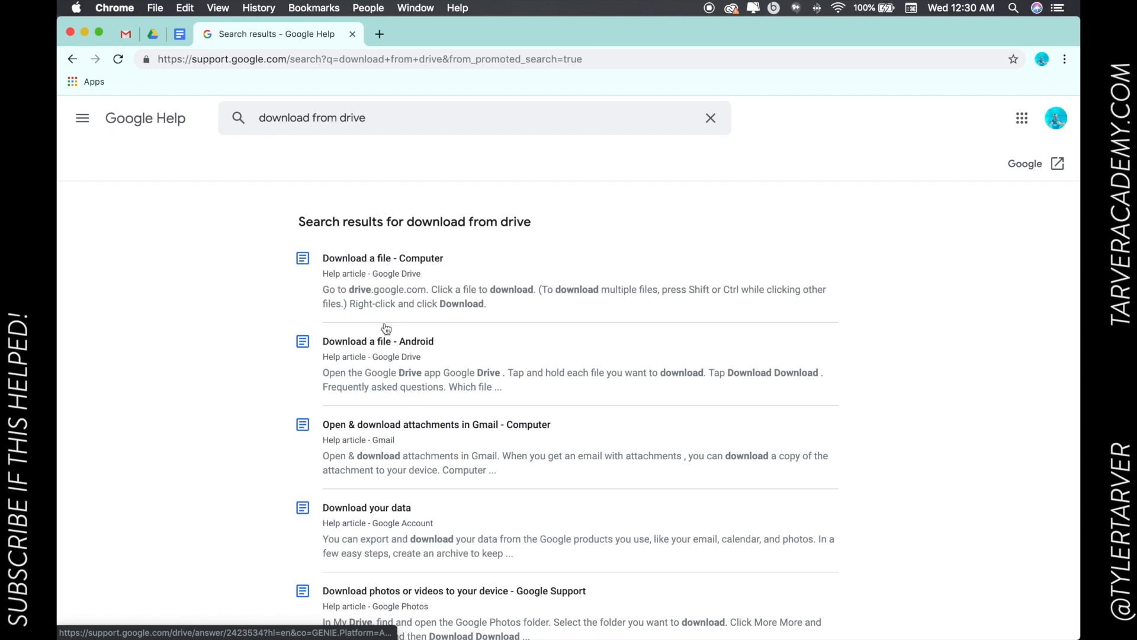
pyautogui.moveTo(382, 432)
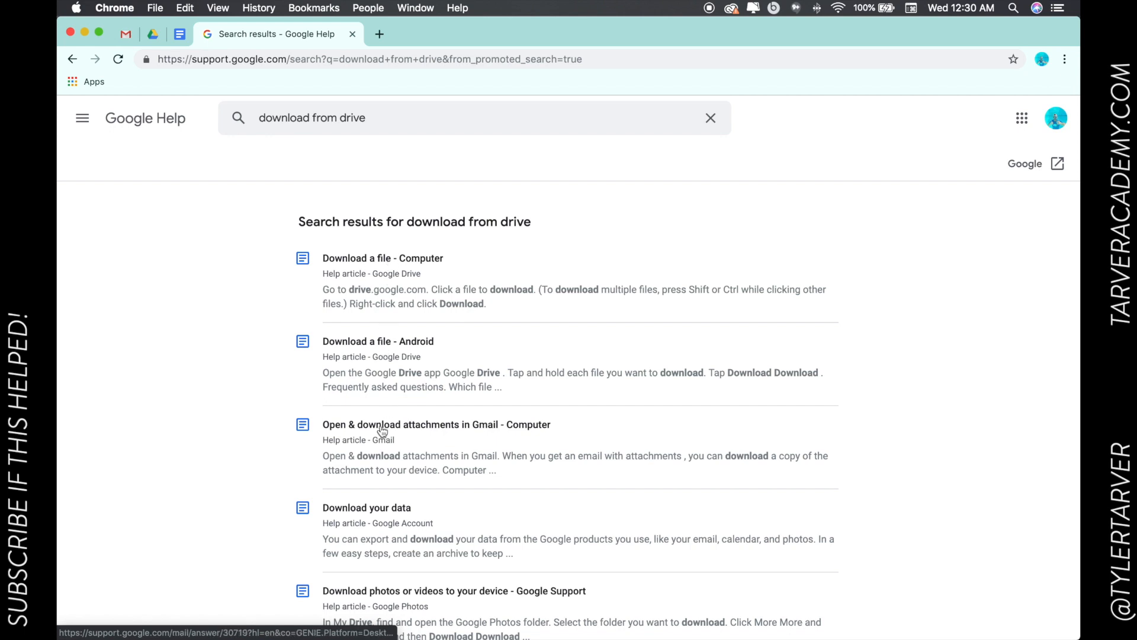
pyautogui.moveTo(384, 519)
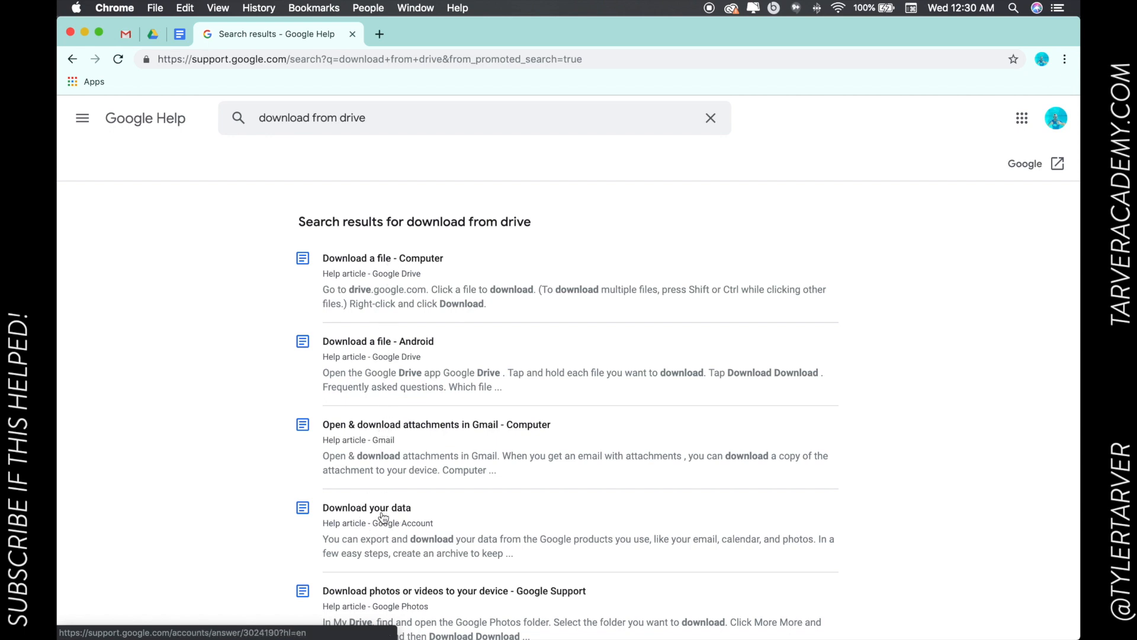
# Step: Open 'Download your data' and expand 'Send download link via email'
pyautogui.click(366, 507)
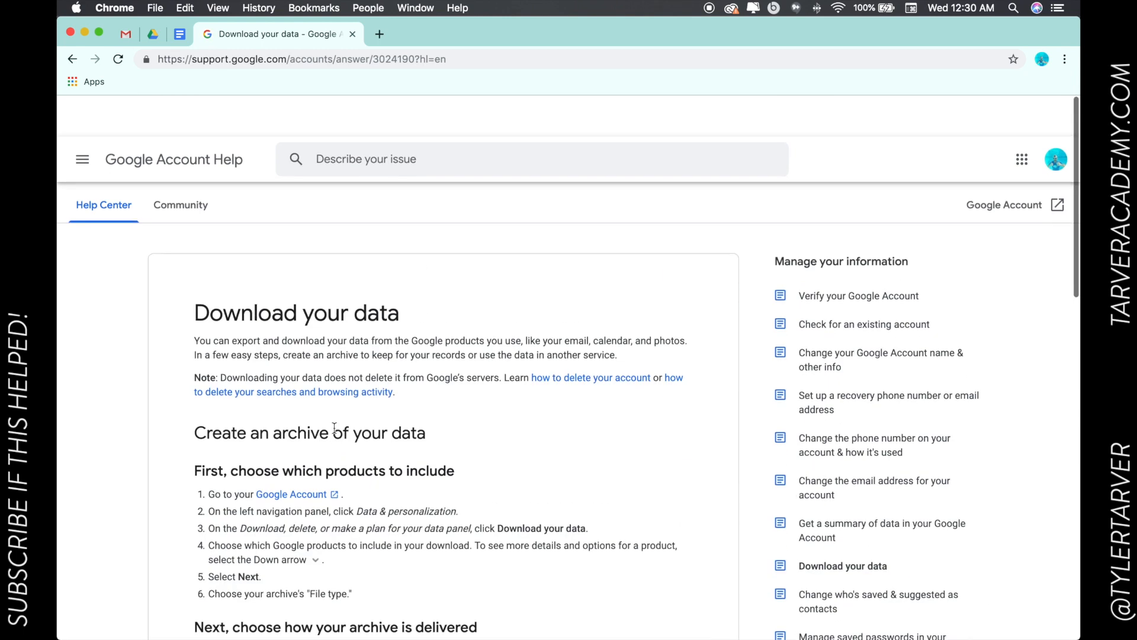
pyautogui.scroll(-3)
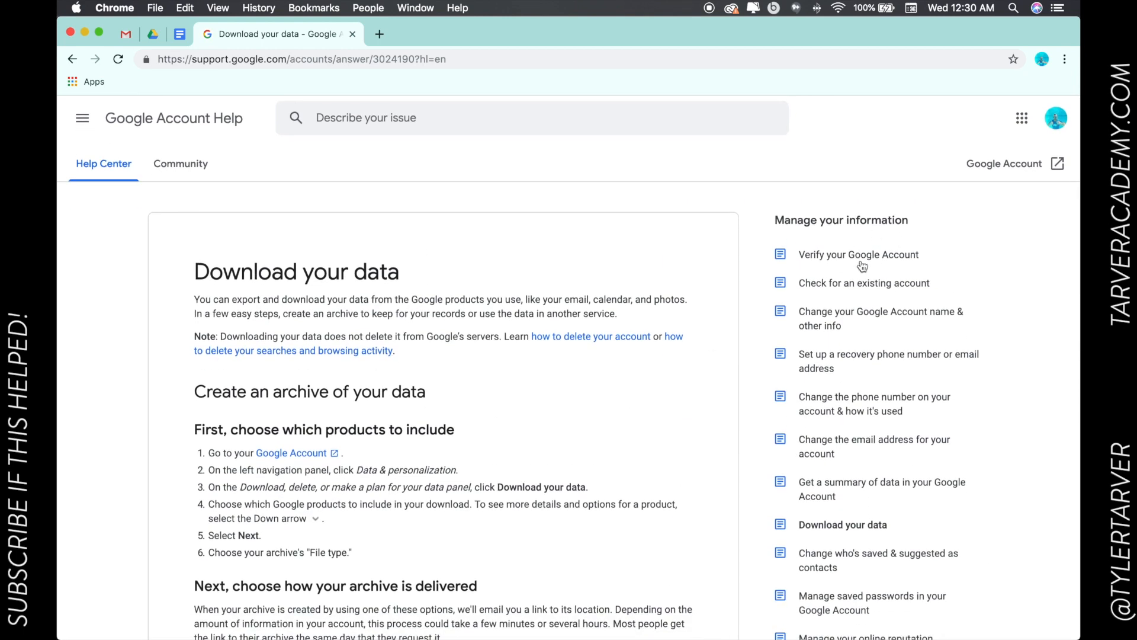
pyautogui.moveTo(853, 389)
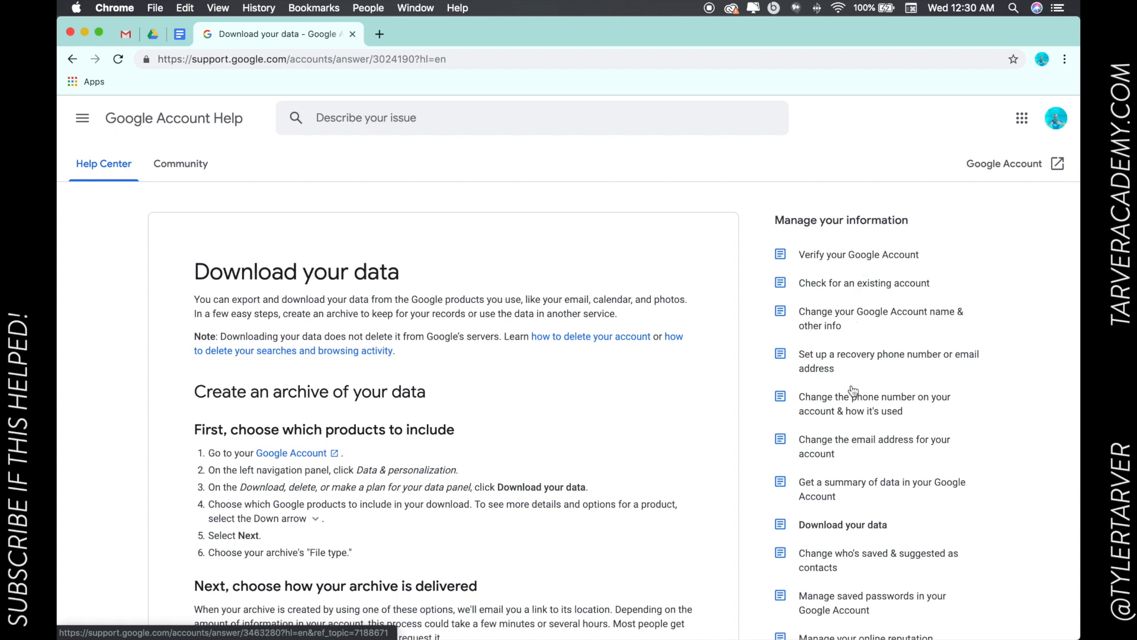
pyautogui.scroll(-3)
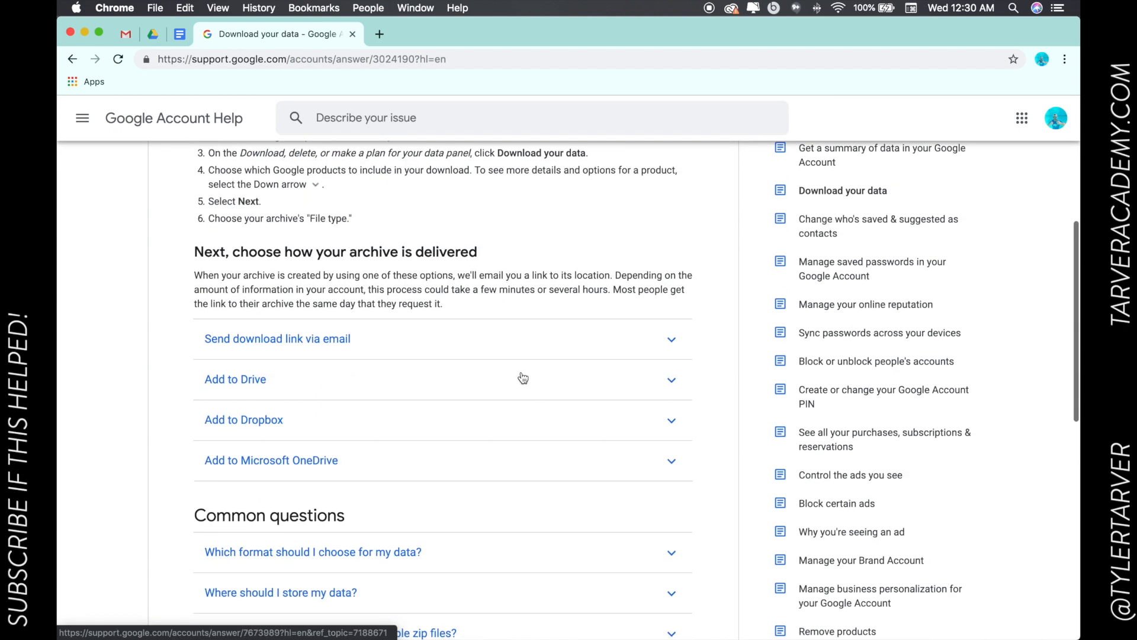
pyautogui.click(277, 338)
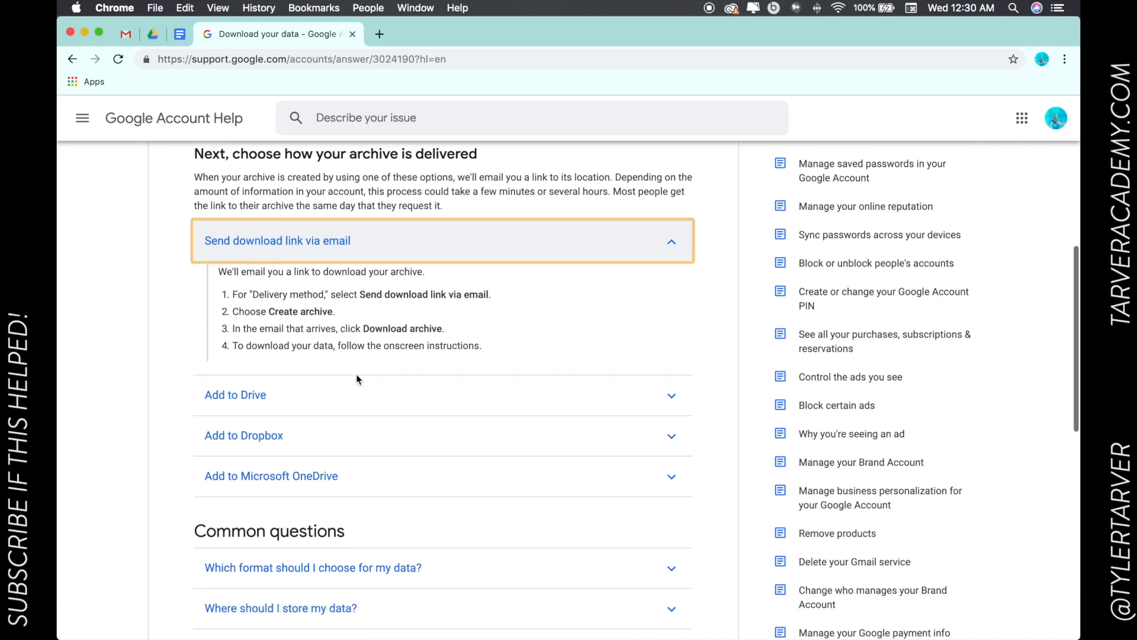
pyautogui.click(235, 394)
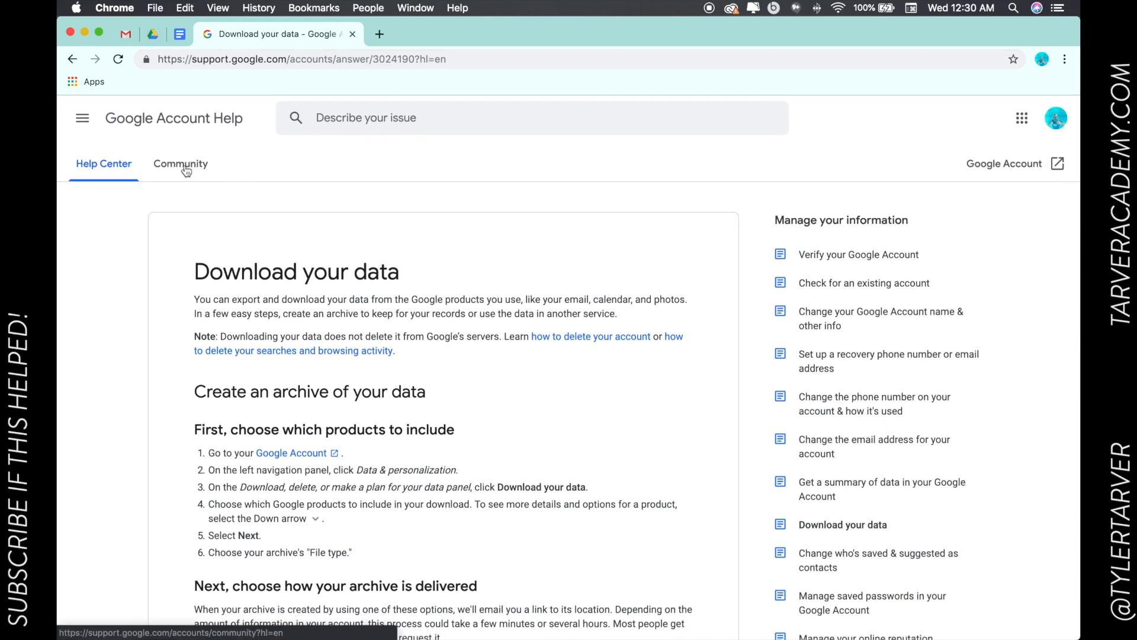
# Step: Visit the Community forum, return to Google Account Help, and select the address bar
pyautogui.click(180, 164)
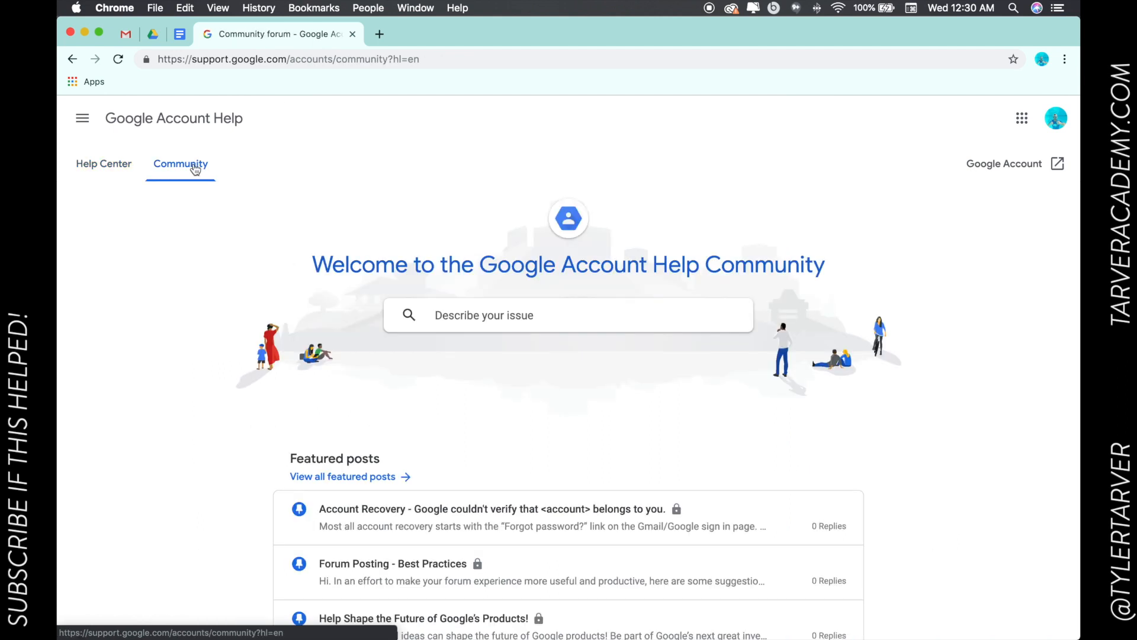
pyautogui.click(184, 165)
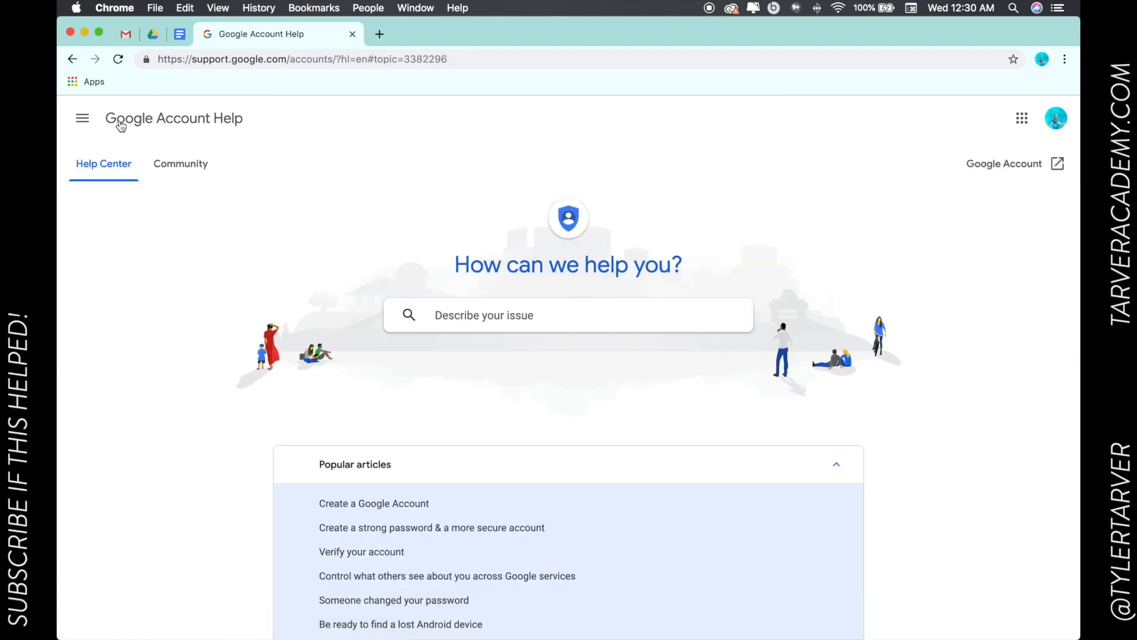
pyautogui.click(329, 59)
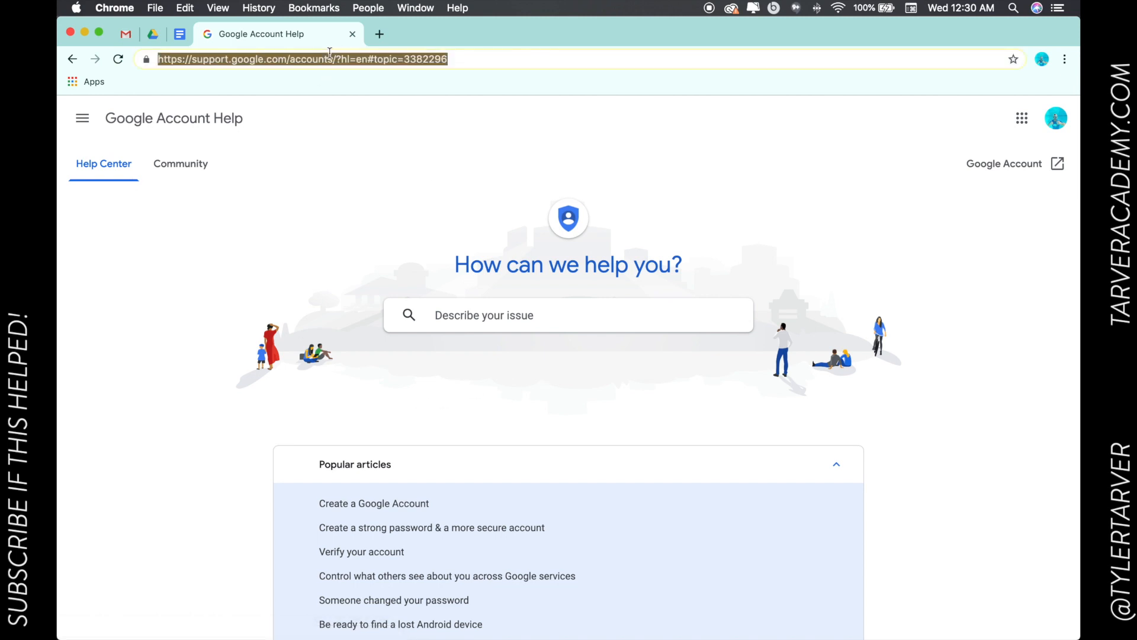
pyautogui.moveTo(351, 86)
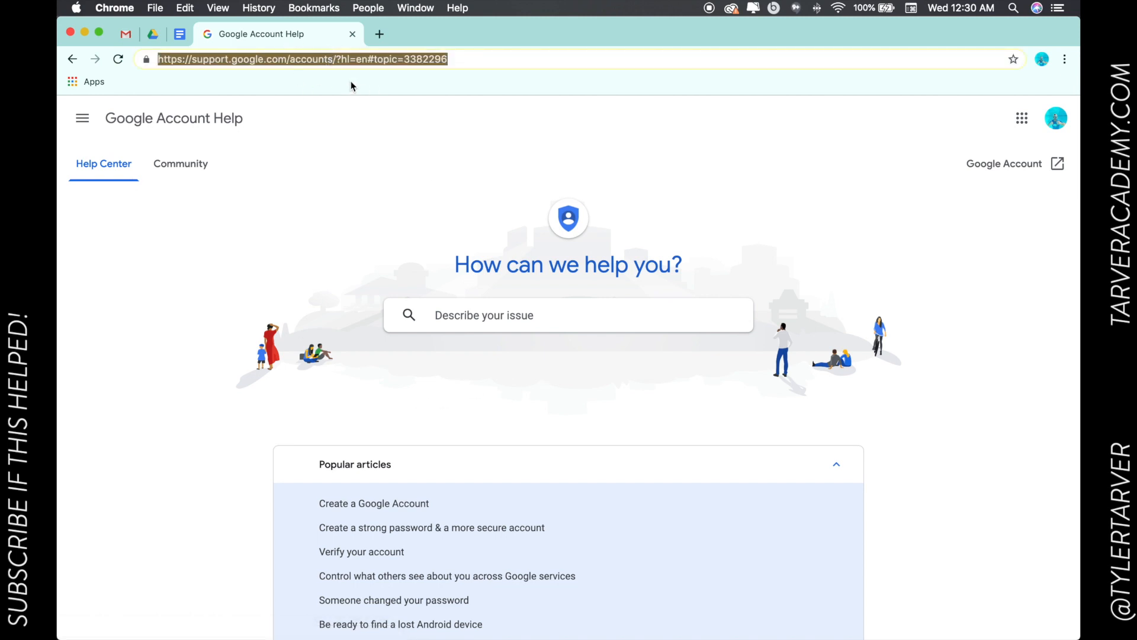
pyautogui.moveTo(391, 170)
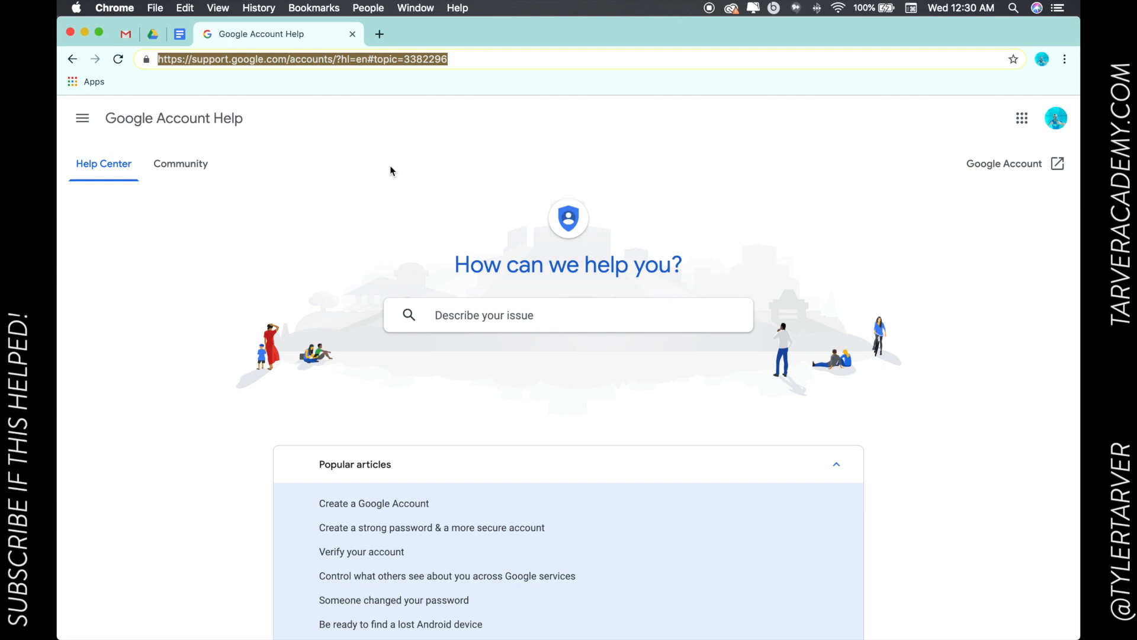
pyautogui.moveTo(389, 170)
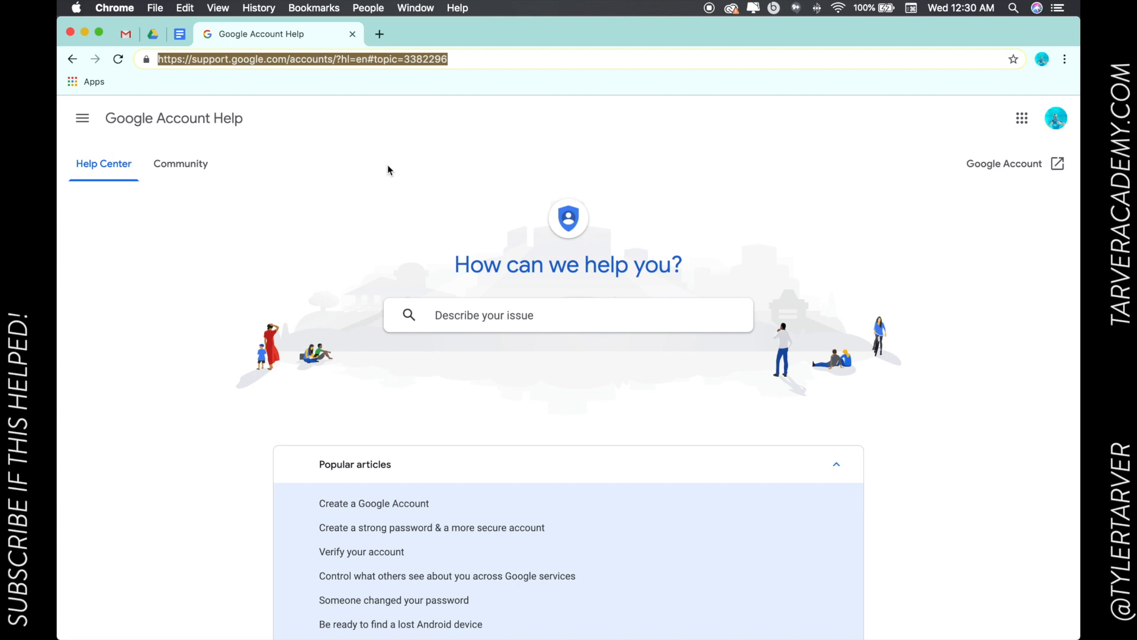
# Step: Google 'how to upload a youtube video' and scroll the results to the YouTube Help article
pyautogui.write('how to upload')
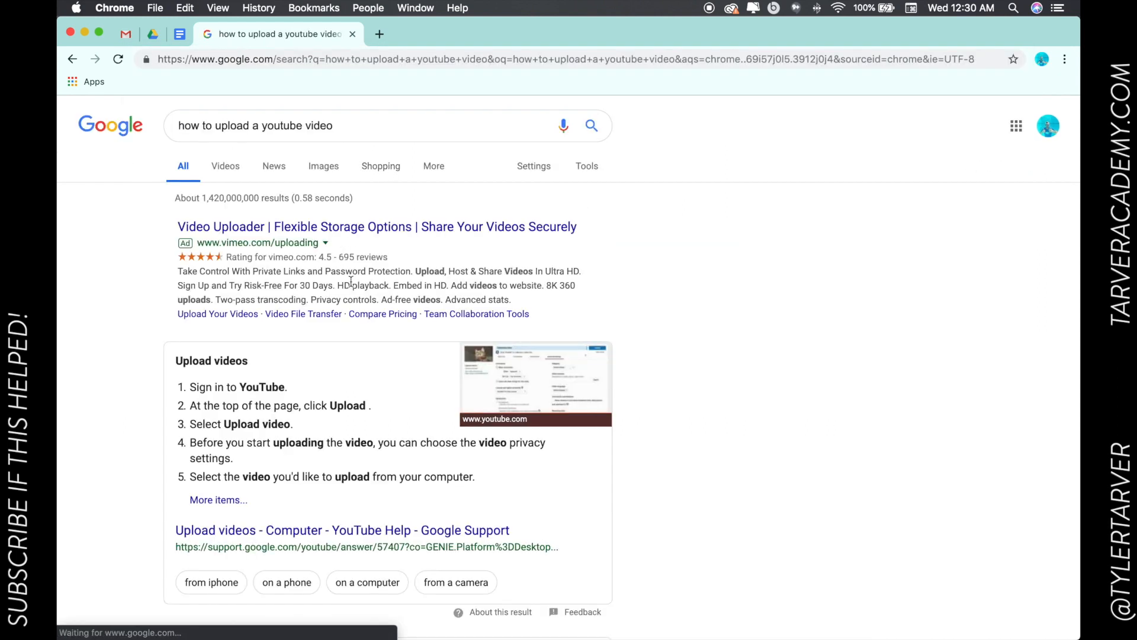
pyautogui.scroll(-3)
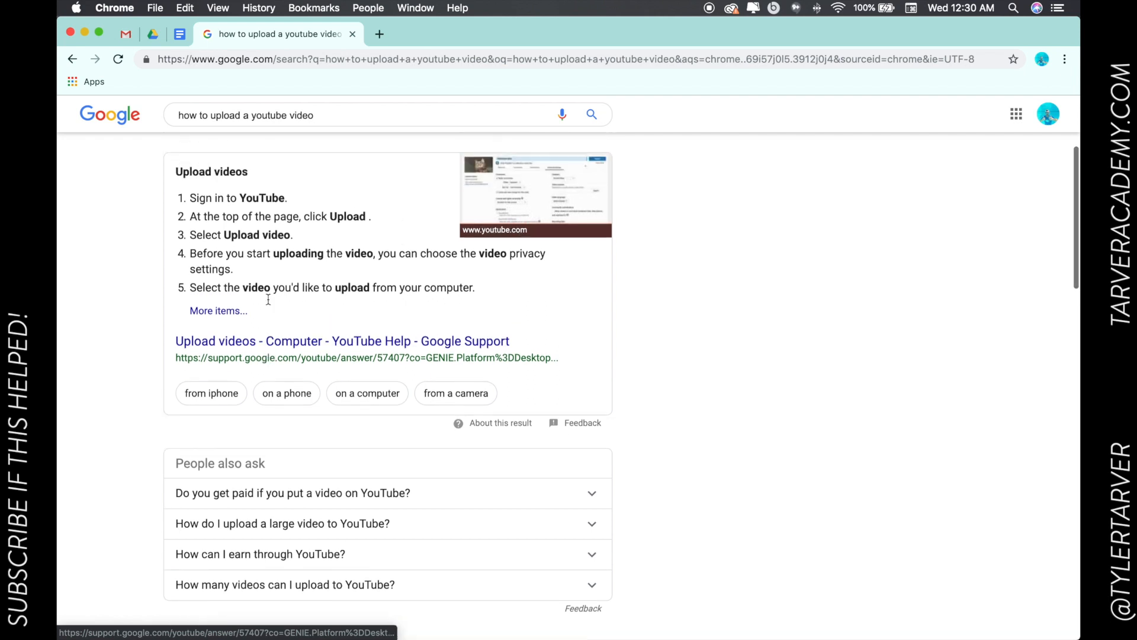
pyautogui.scroll(3)
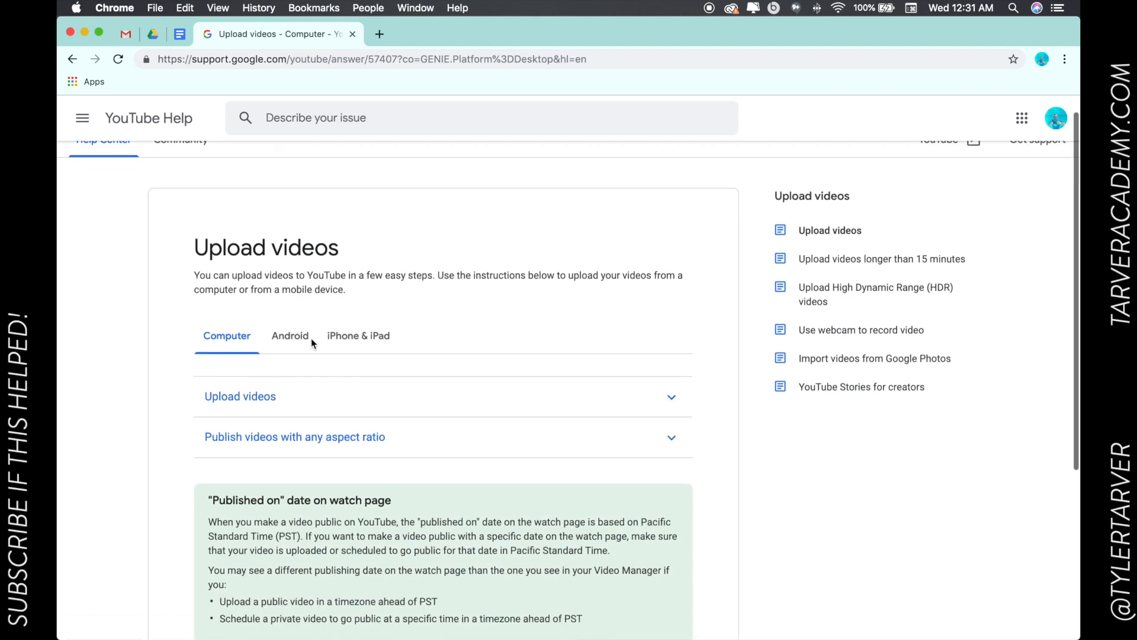
pyautogui.scroll(-3)
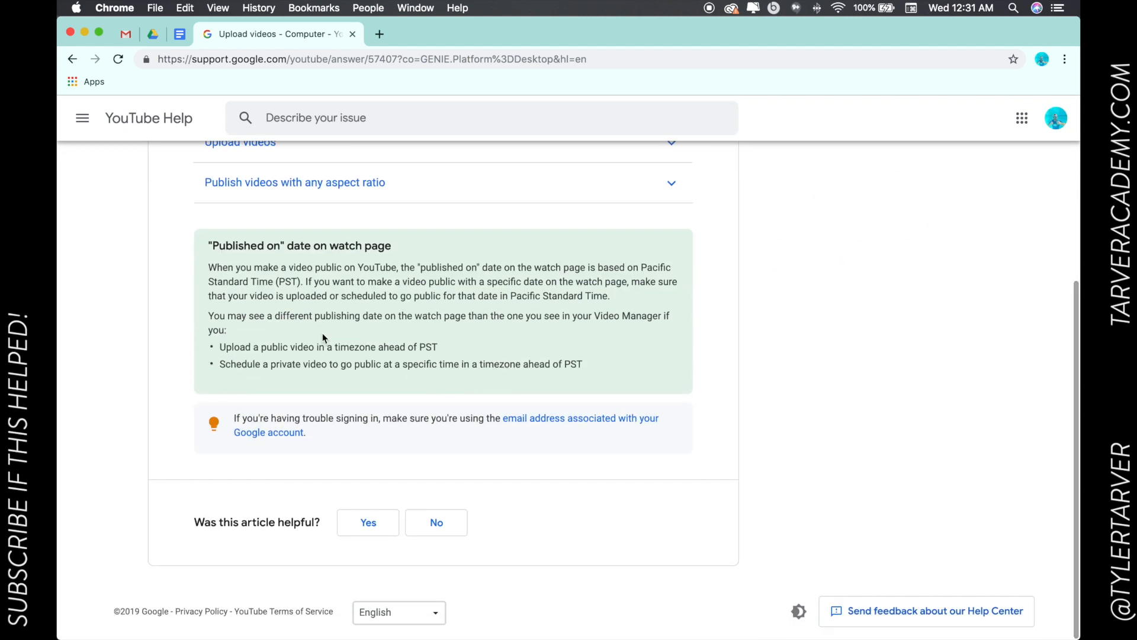
pyautogui.moveTo(317, 293)
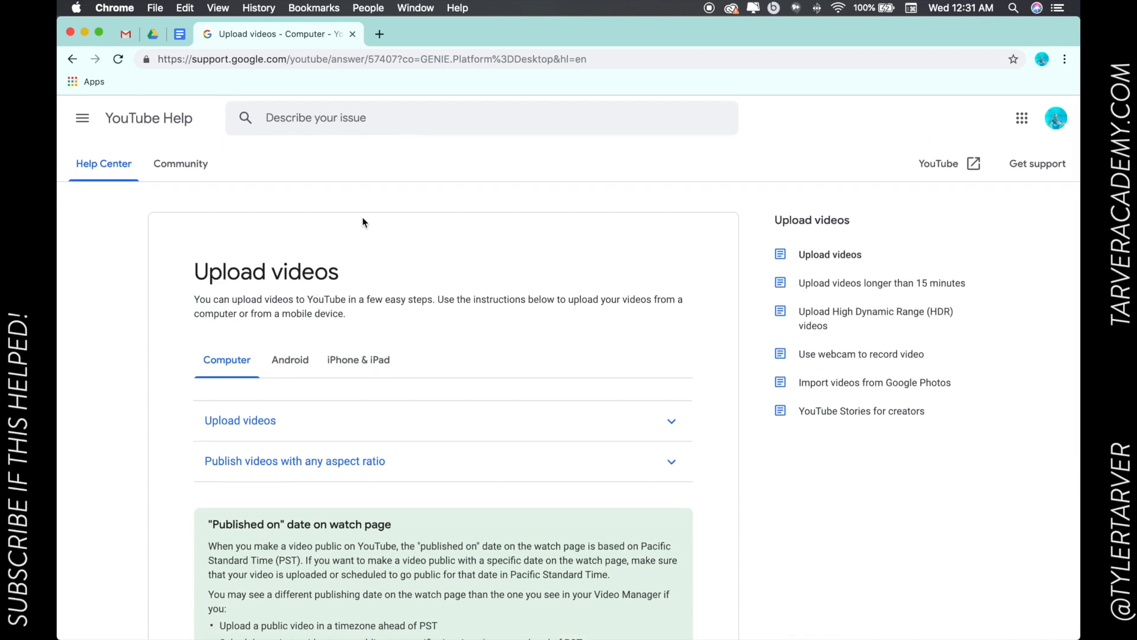
pyautogui.moveTo(172, 118)
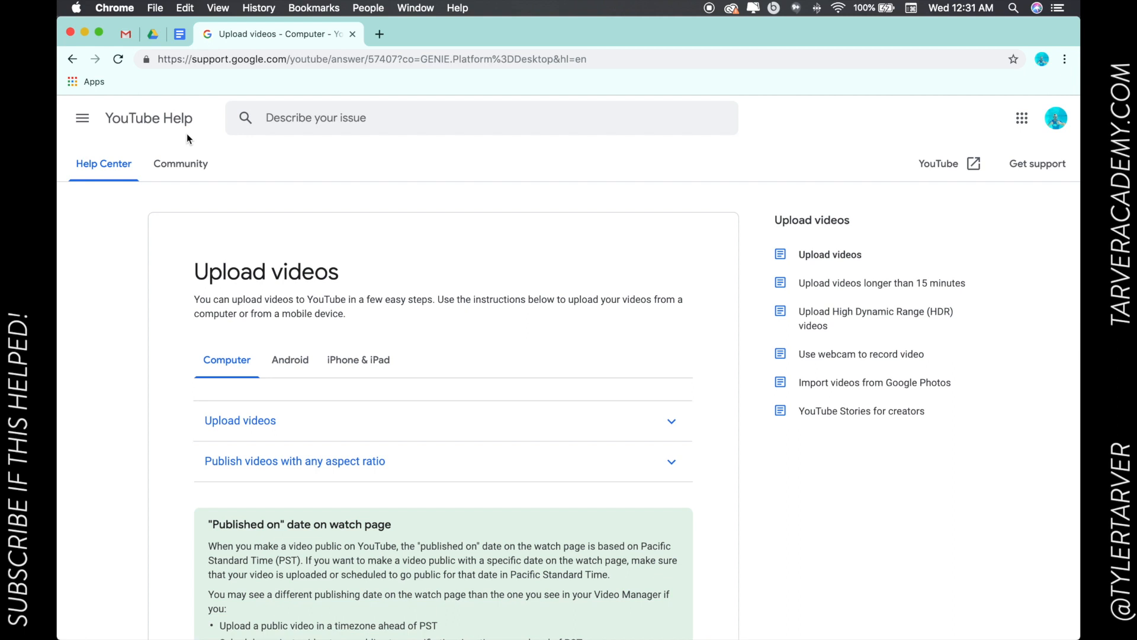
pyautogui.moveTo(191, 145)
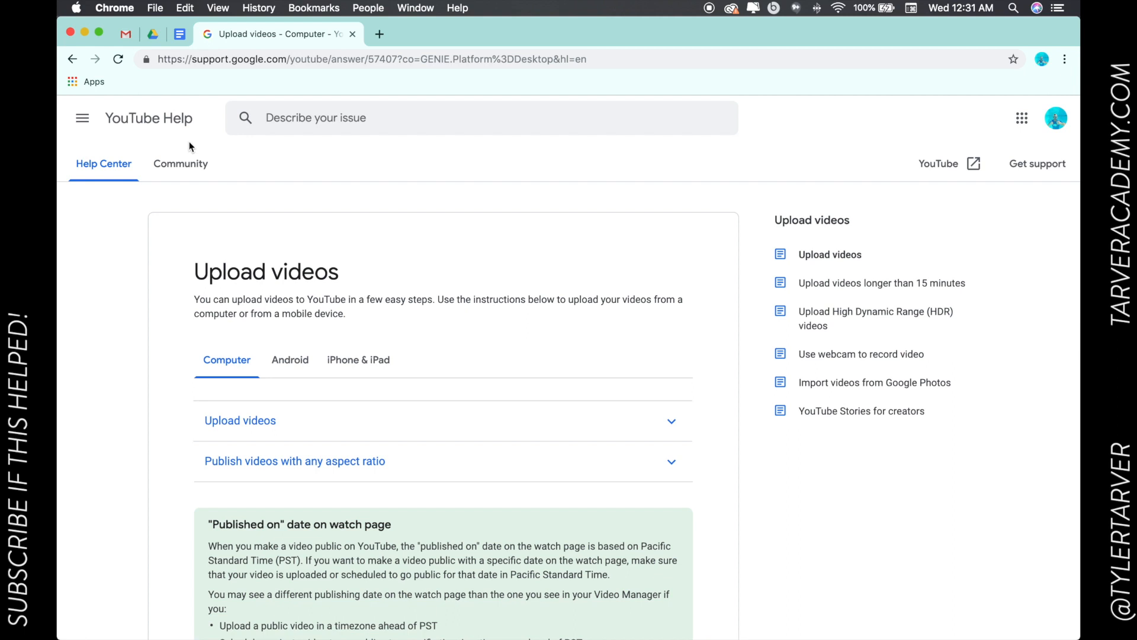
pyautogui.moveTo(664, 6)
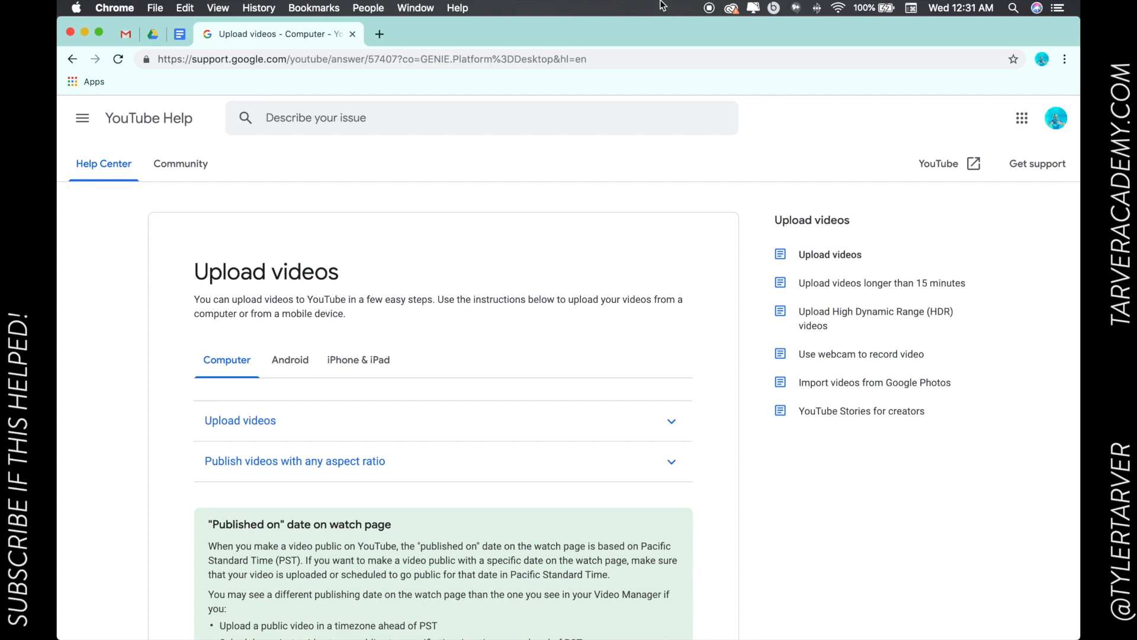